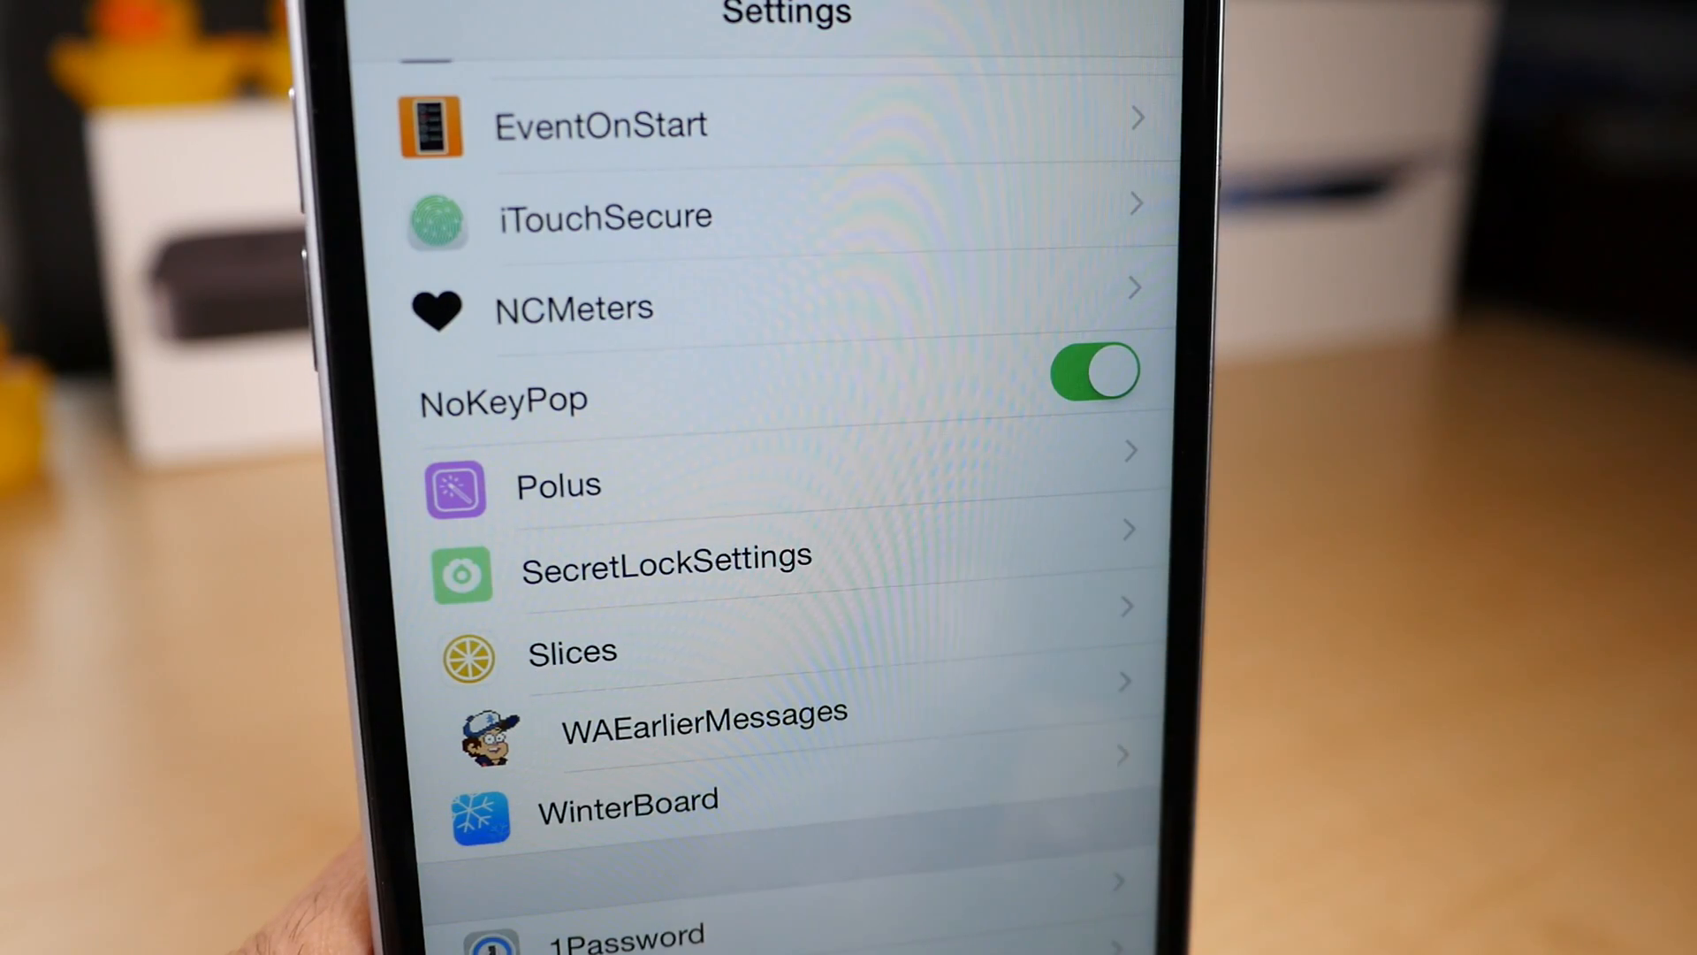
# - Open the NCMeters preferences page from the Settings list
pyautogui.click(573, 308)
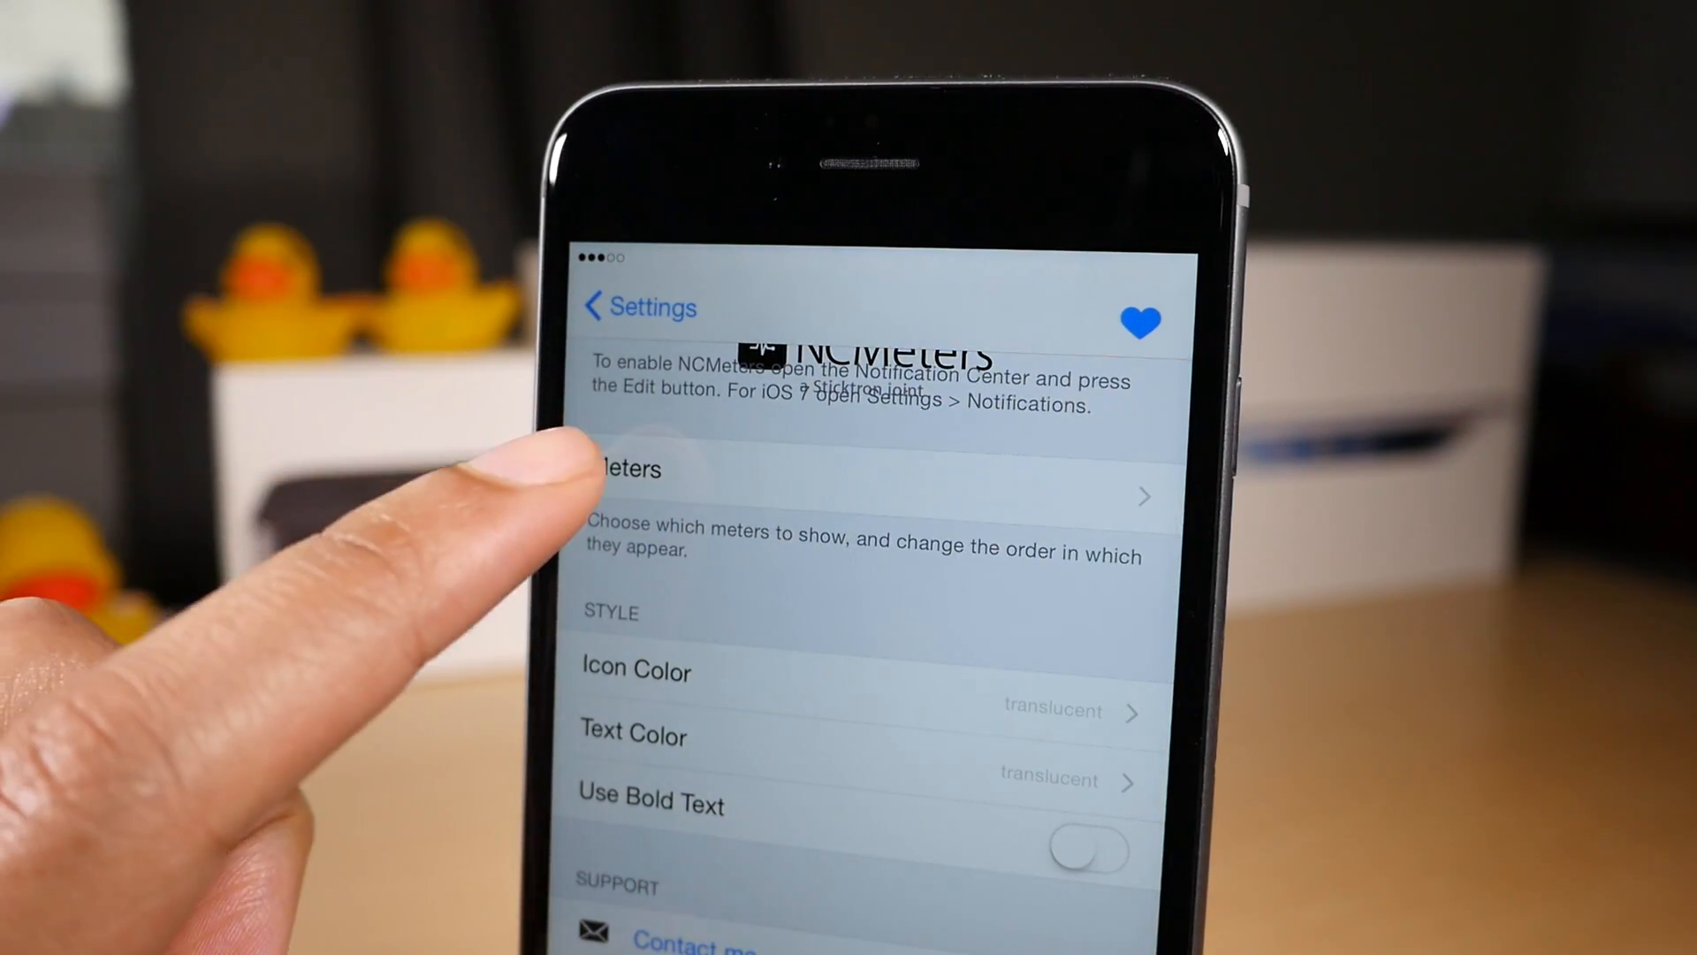
pyautogui.click(758, 495)
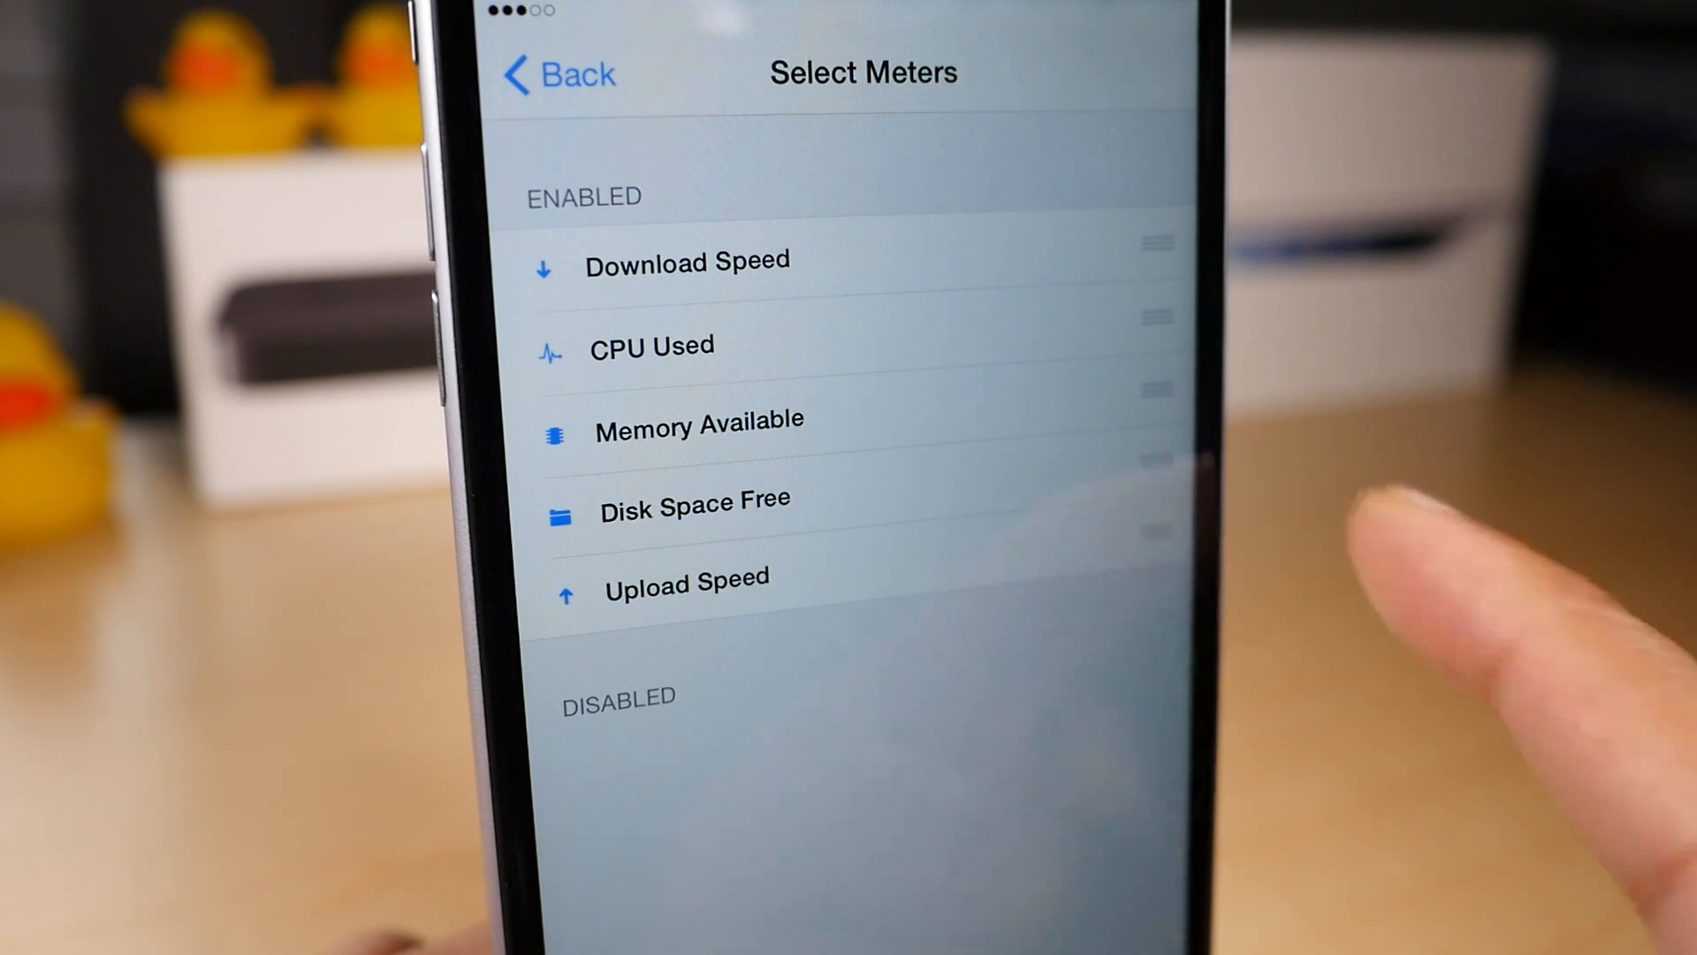
pyautogui.moveTo(695, 499); pyautogui.dragTo(703, 721)
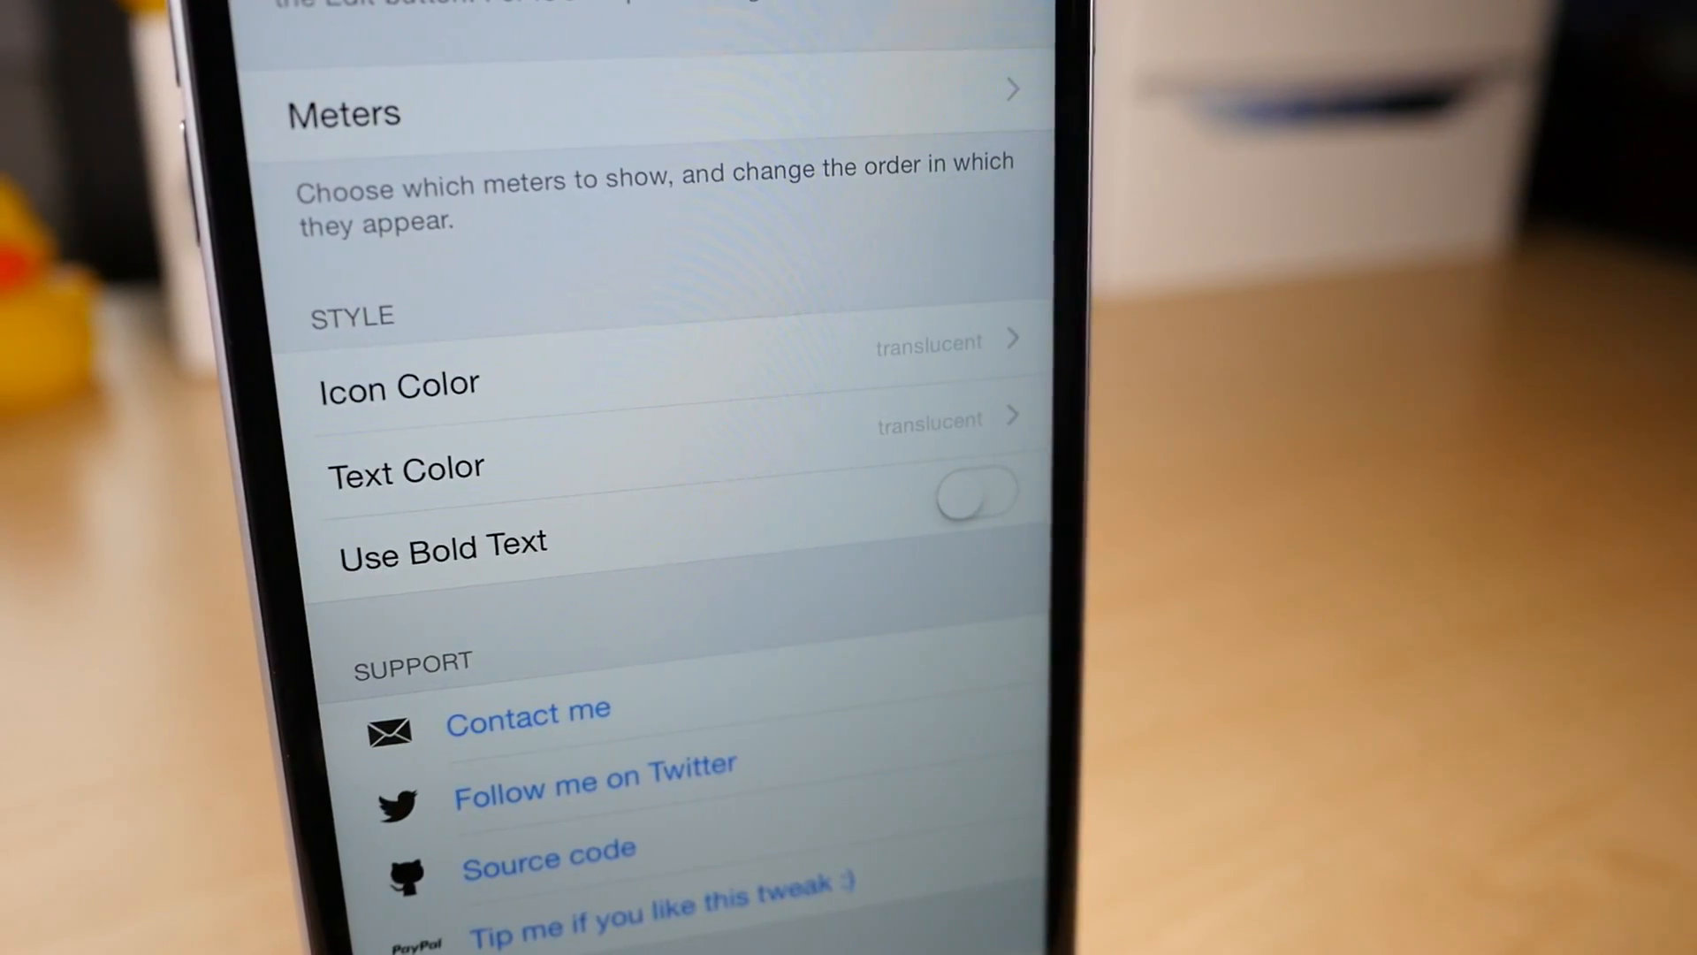
# - Set the meter icon color to BubbleGum from the Crayons section
pyautogui.click(398, 382)
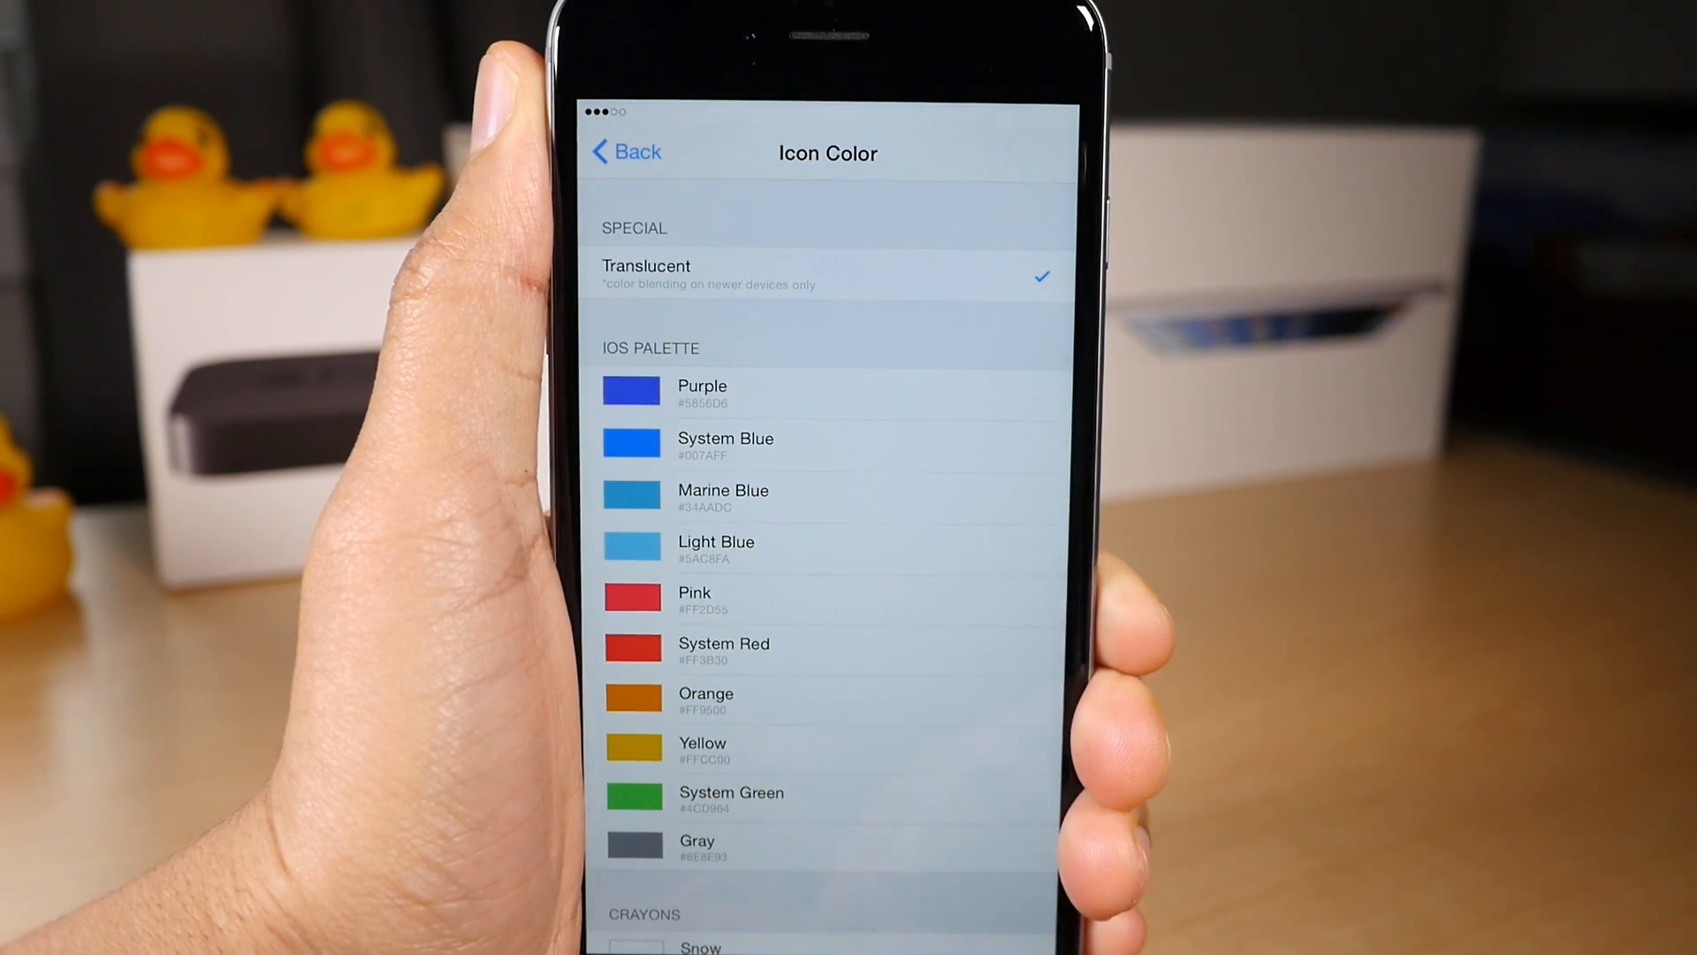
pyautogui.scroll(-3)
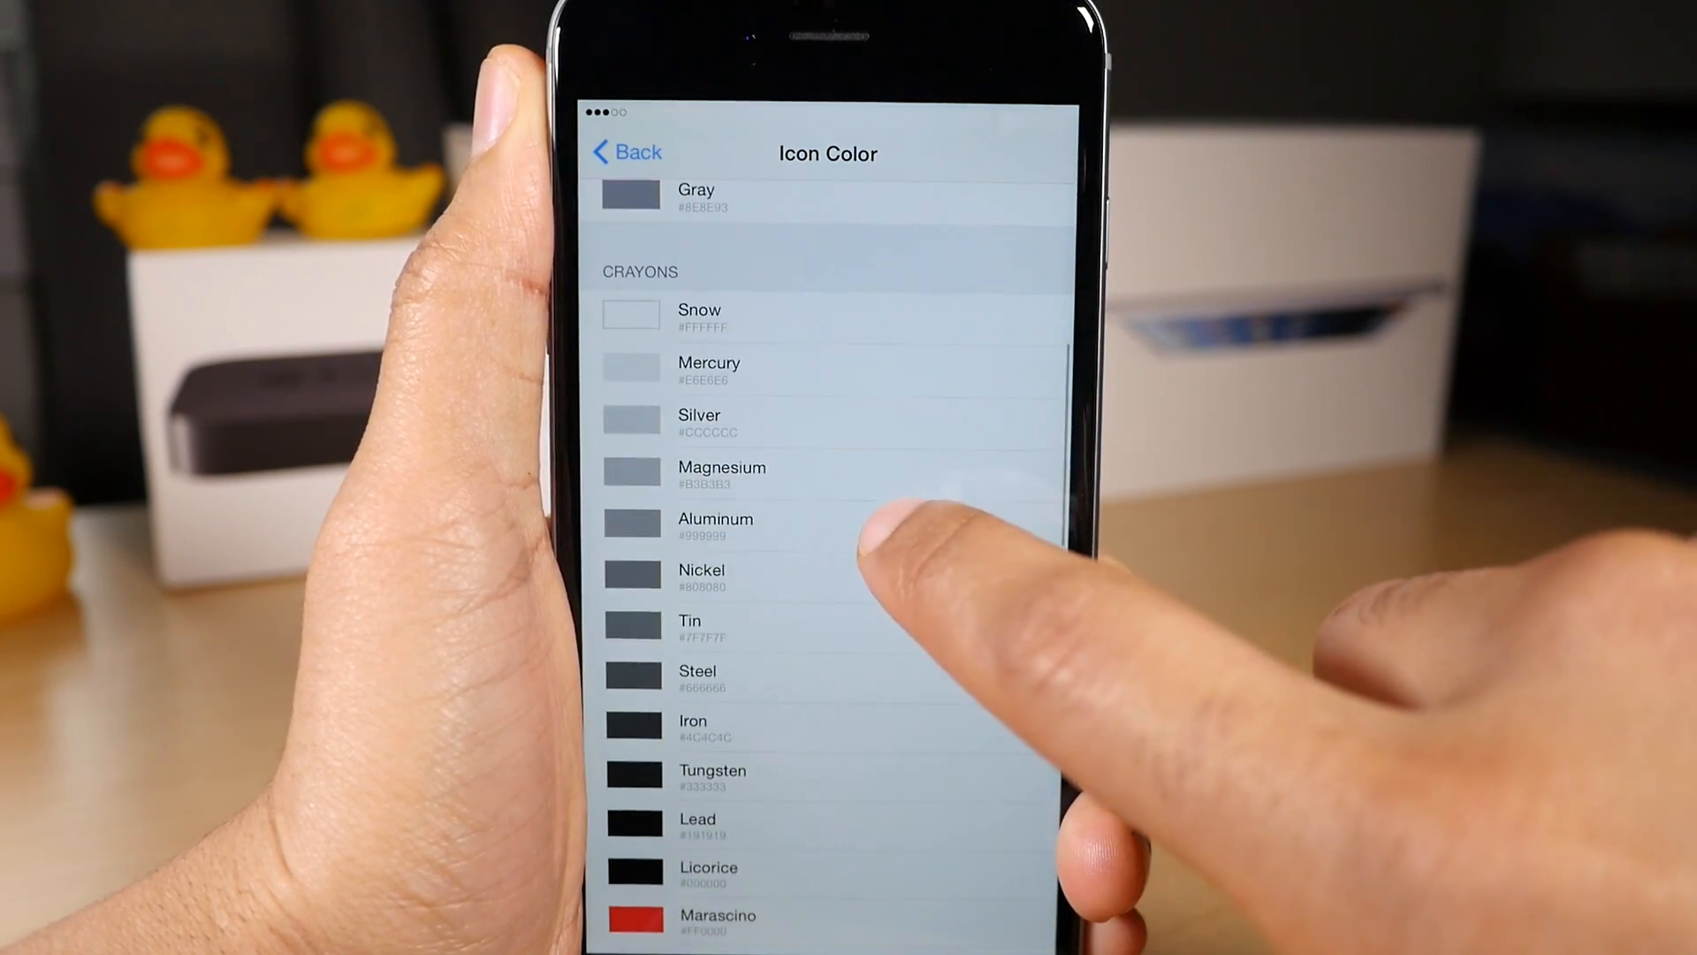
pyautogui.scroll(-3)
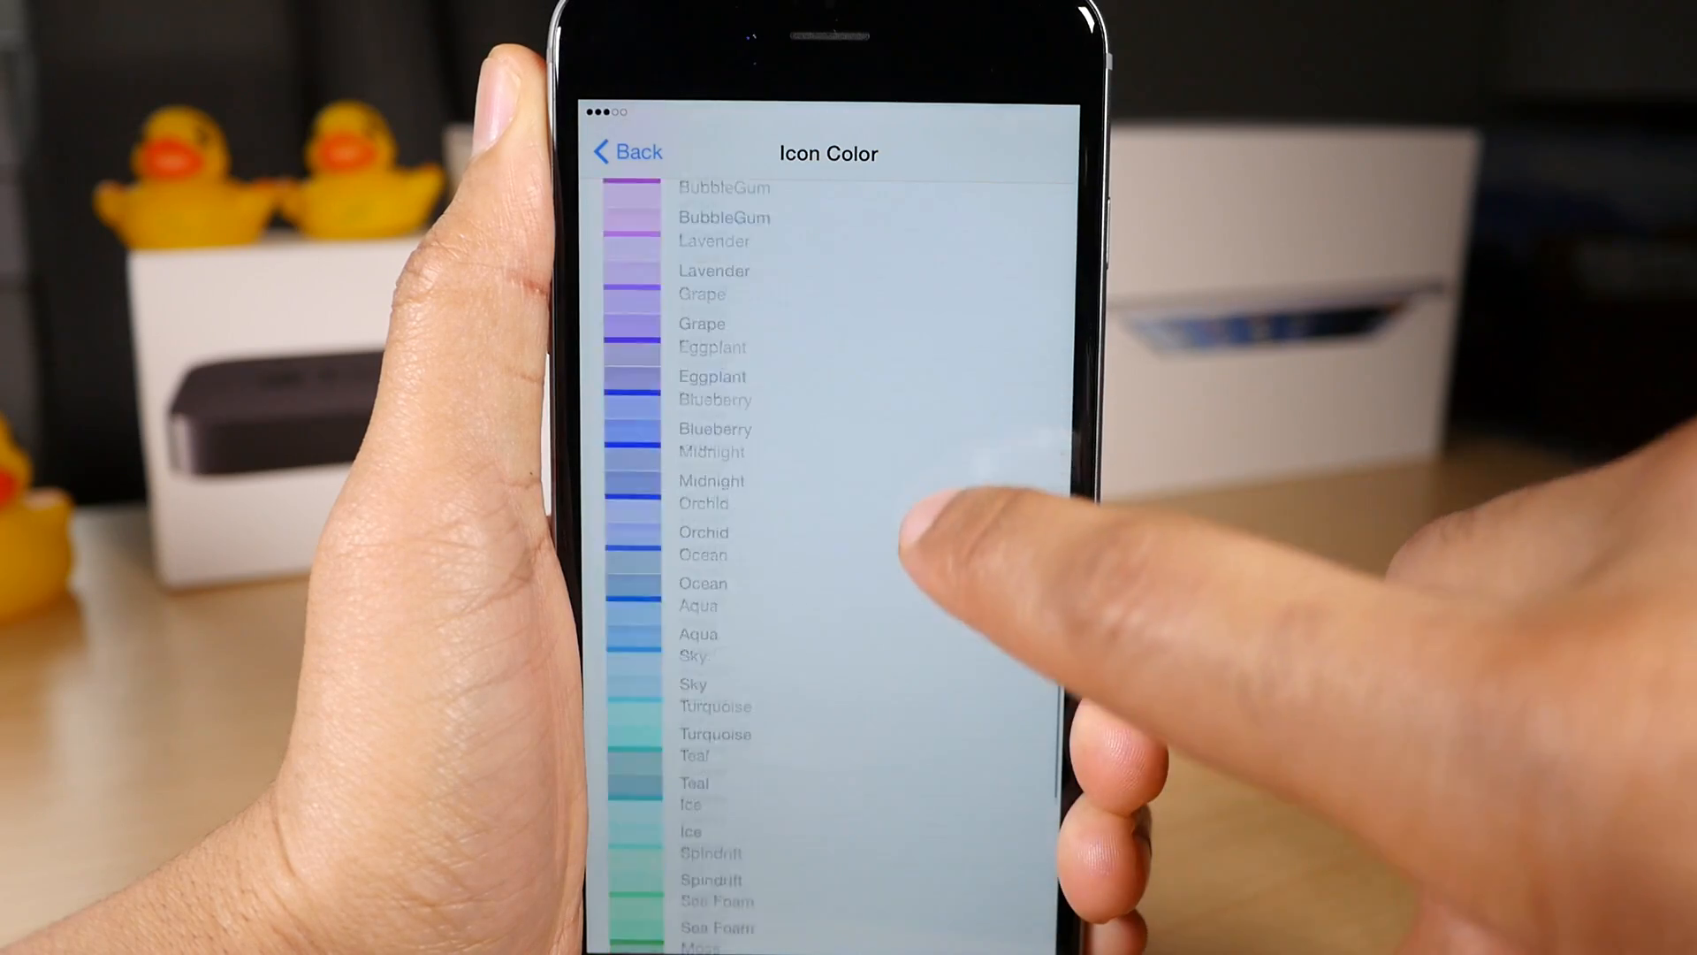
pyautogui.scroll(-3)
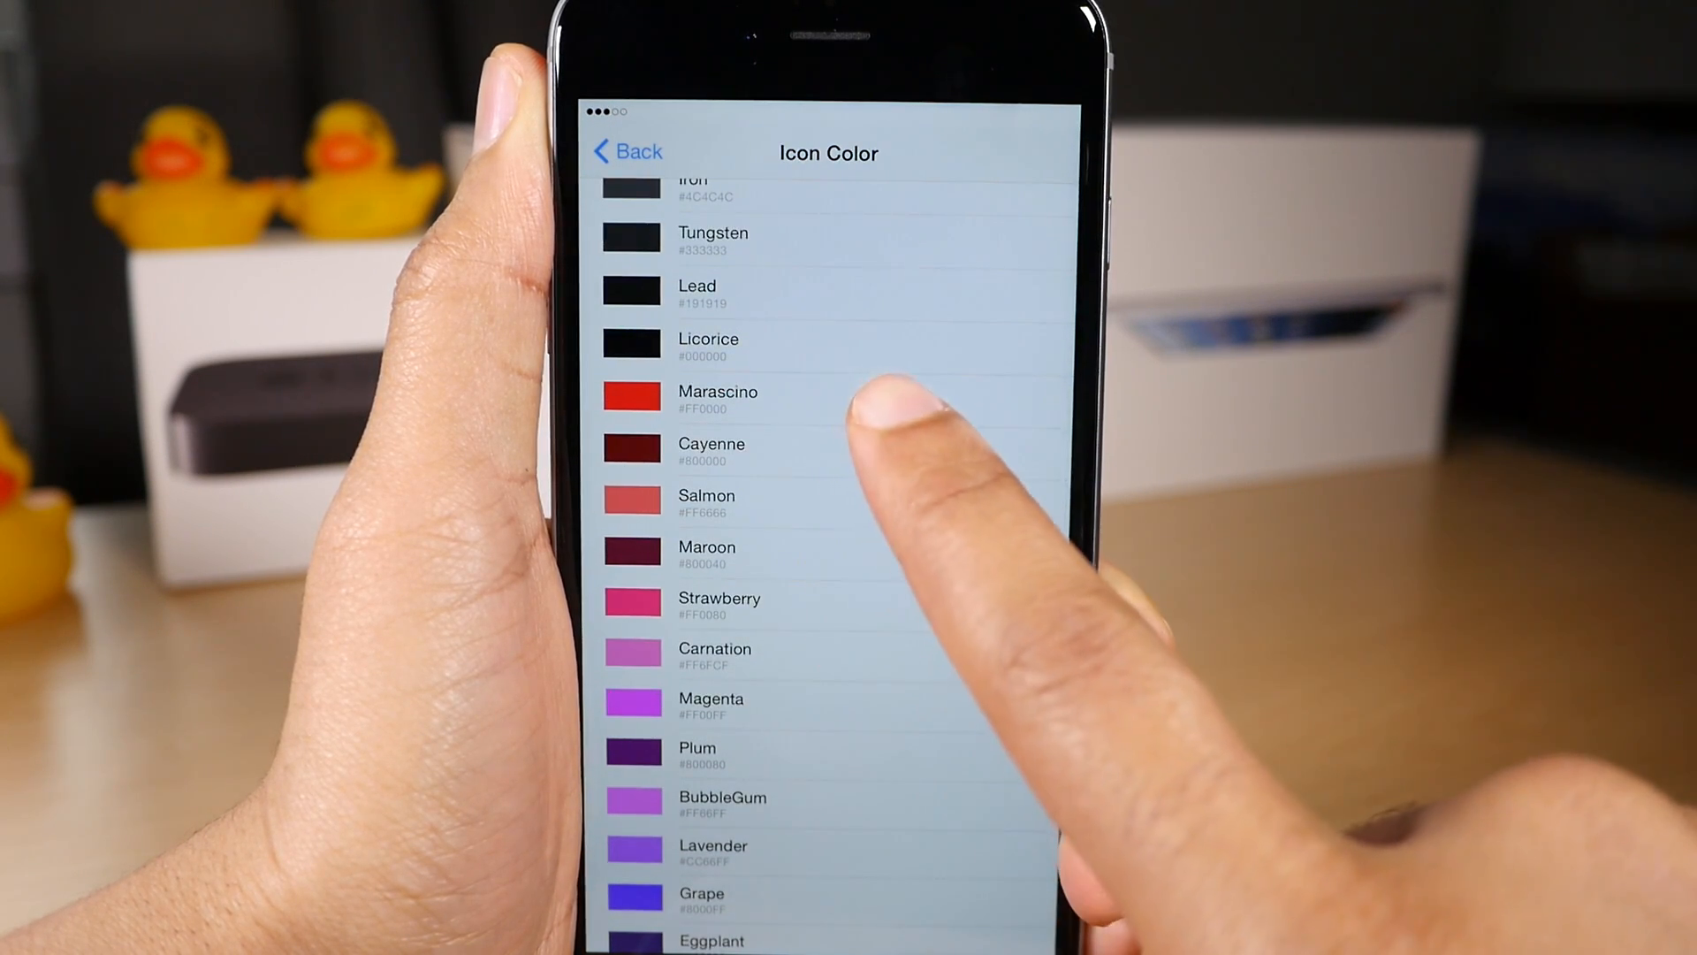
pyautogui.click(704, 504)
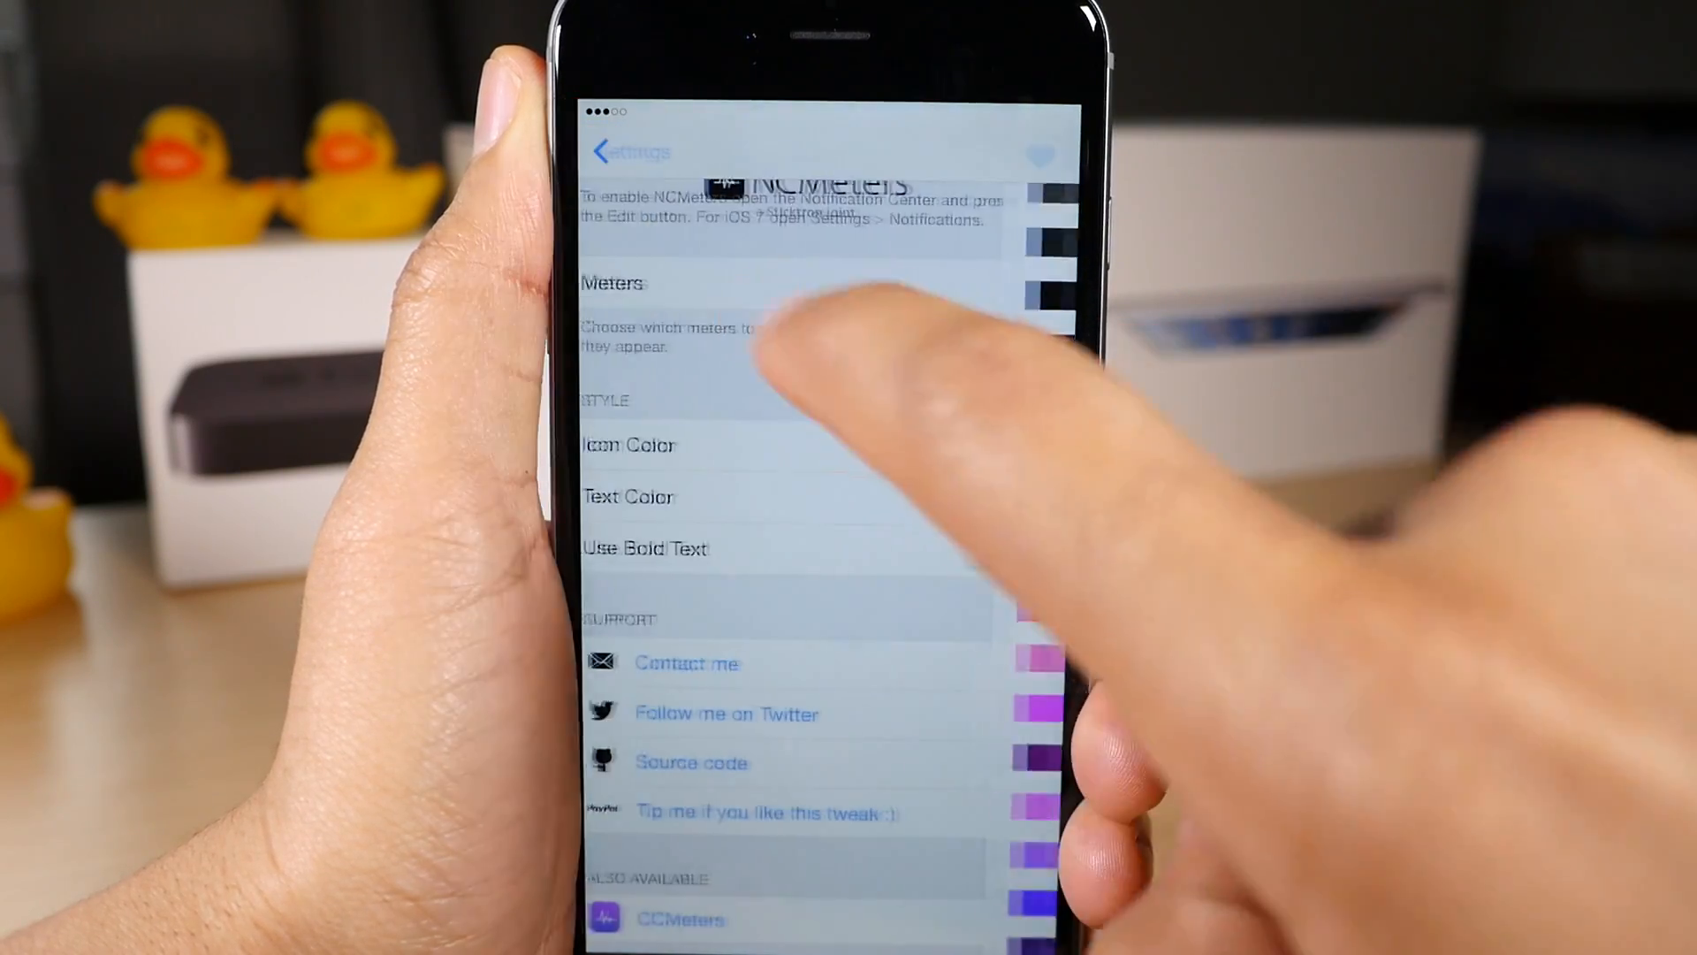
# - Set the meter text color to Light Blue and enable Use Bold Text
pyautogui.click(628, 496)
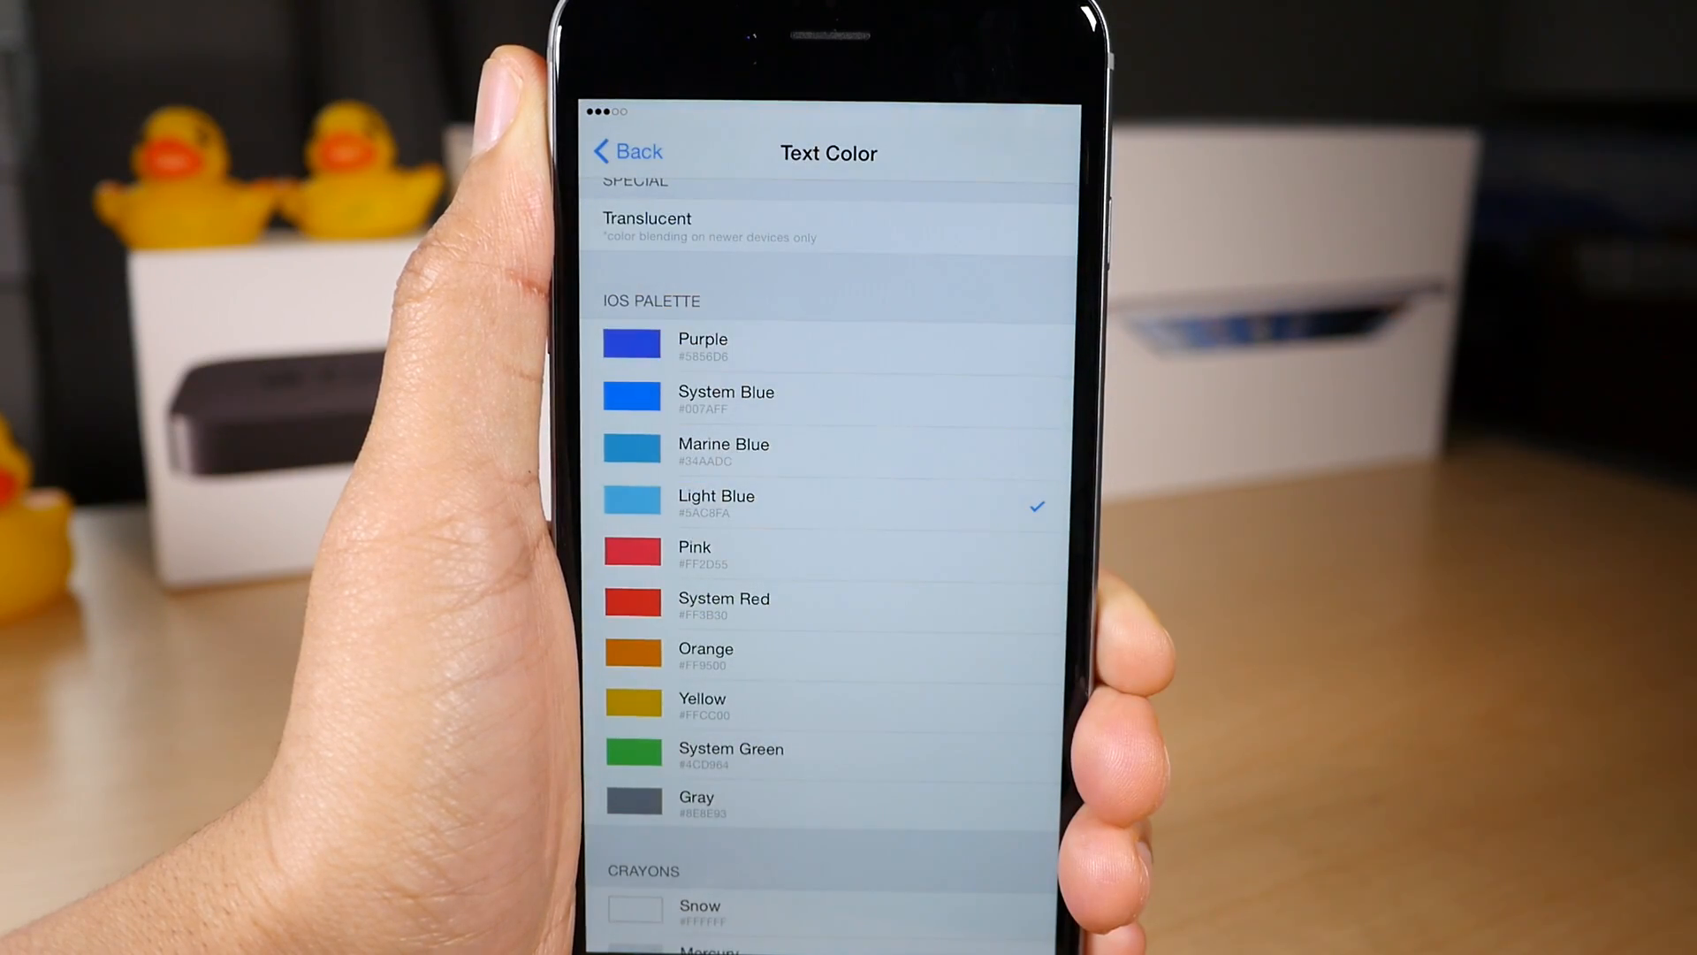
pyautogui.click(626, 152)
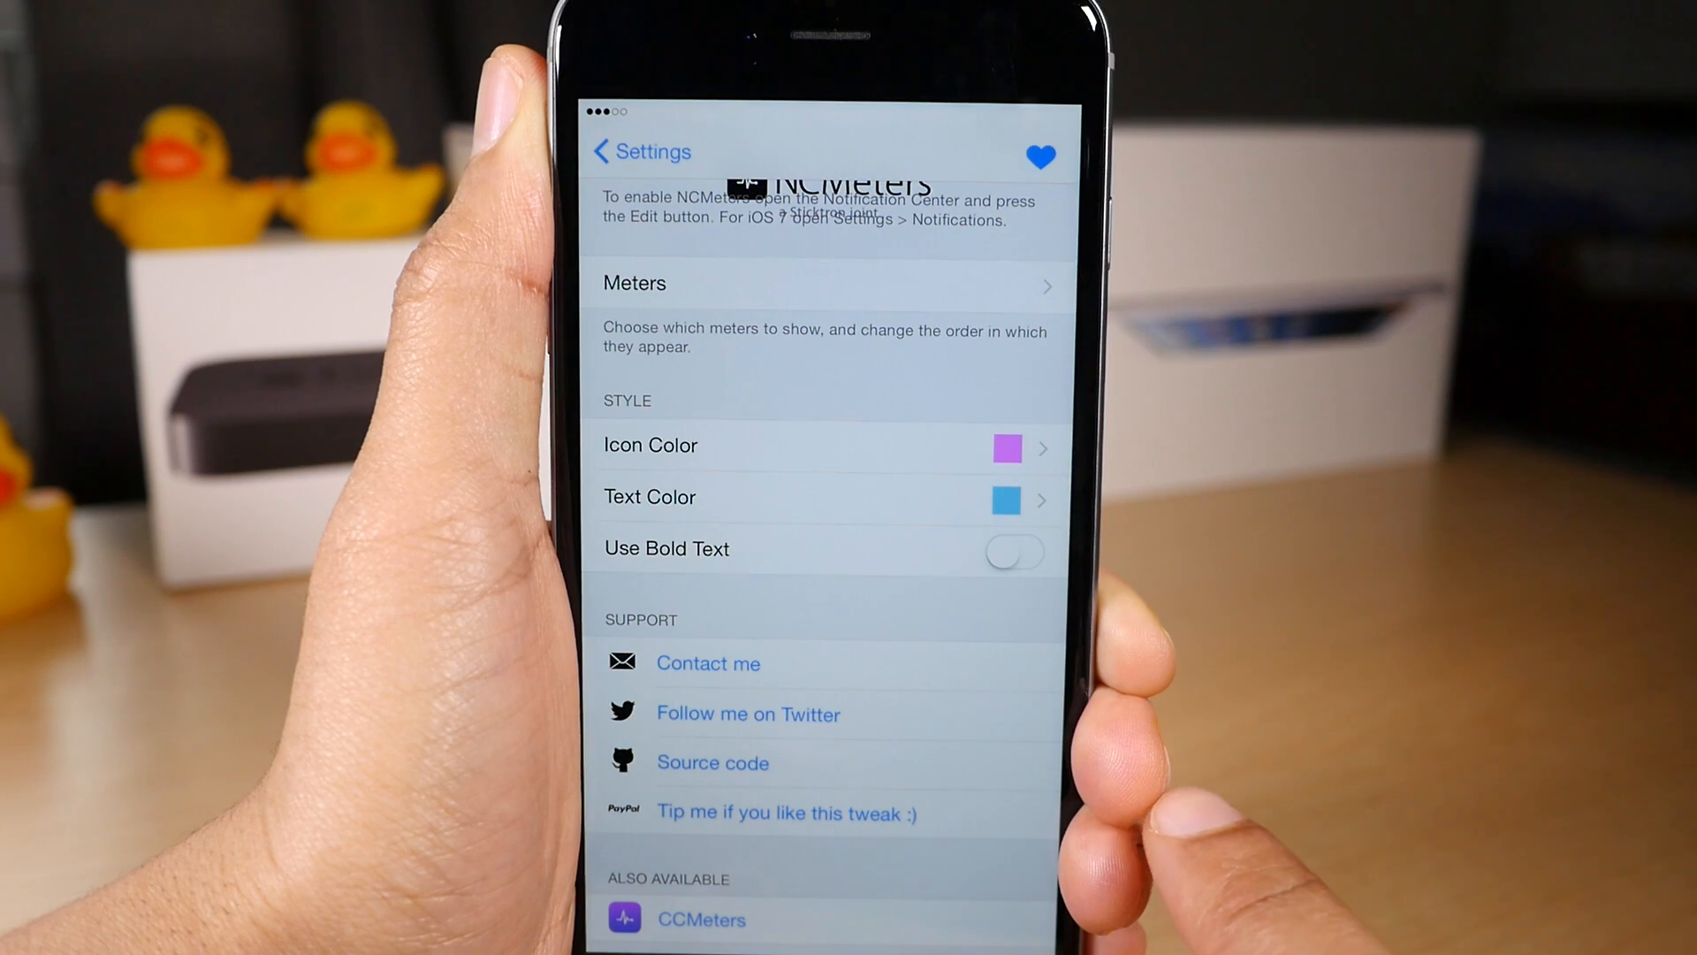
pyautogui.click(1013, 551)
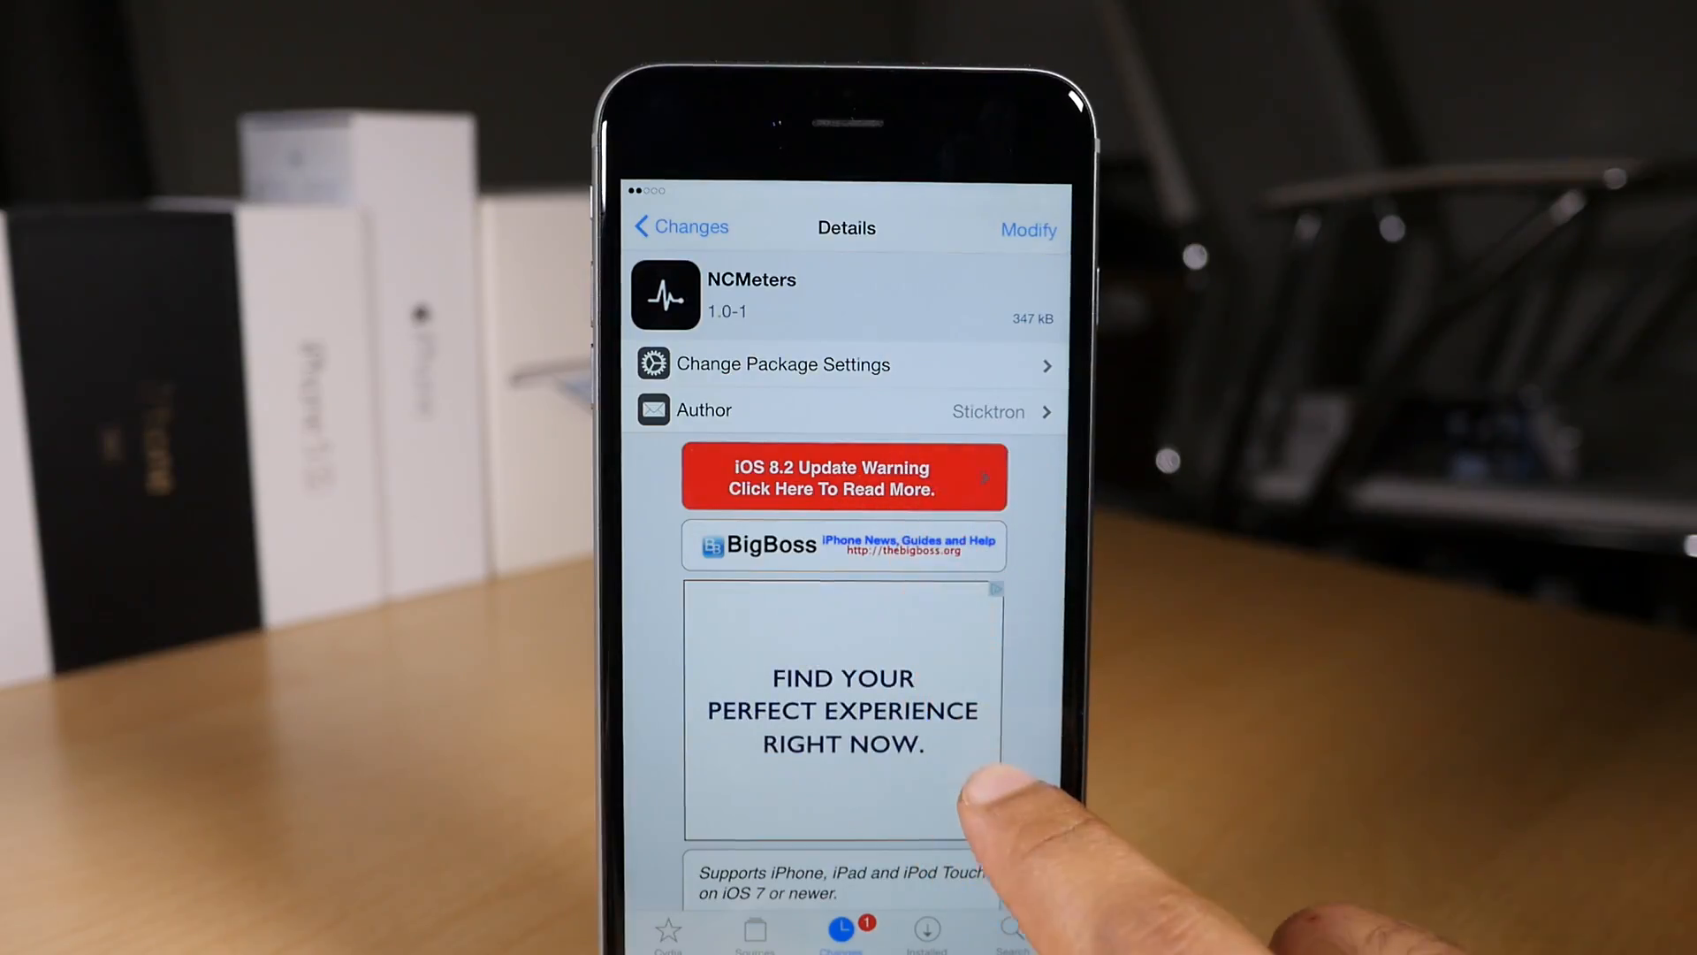
pyautogui.scroll(-3)
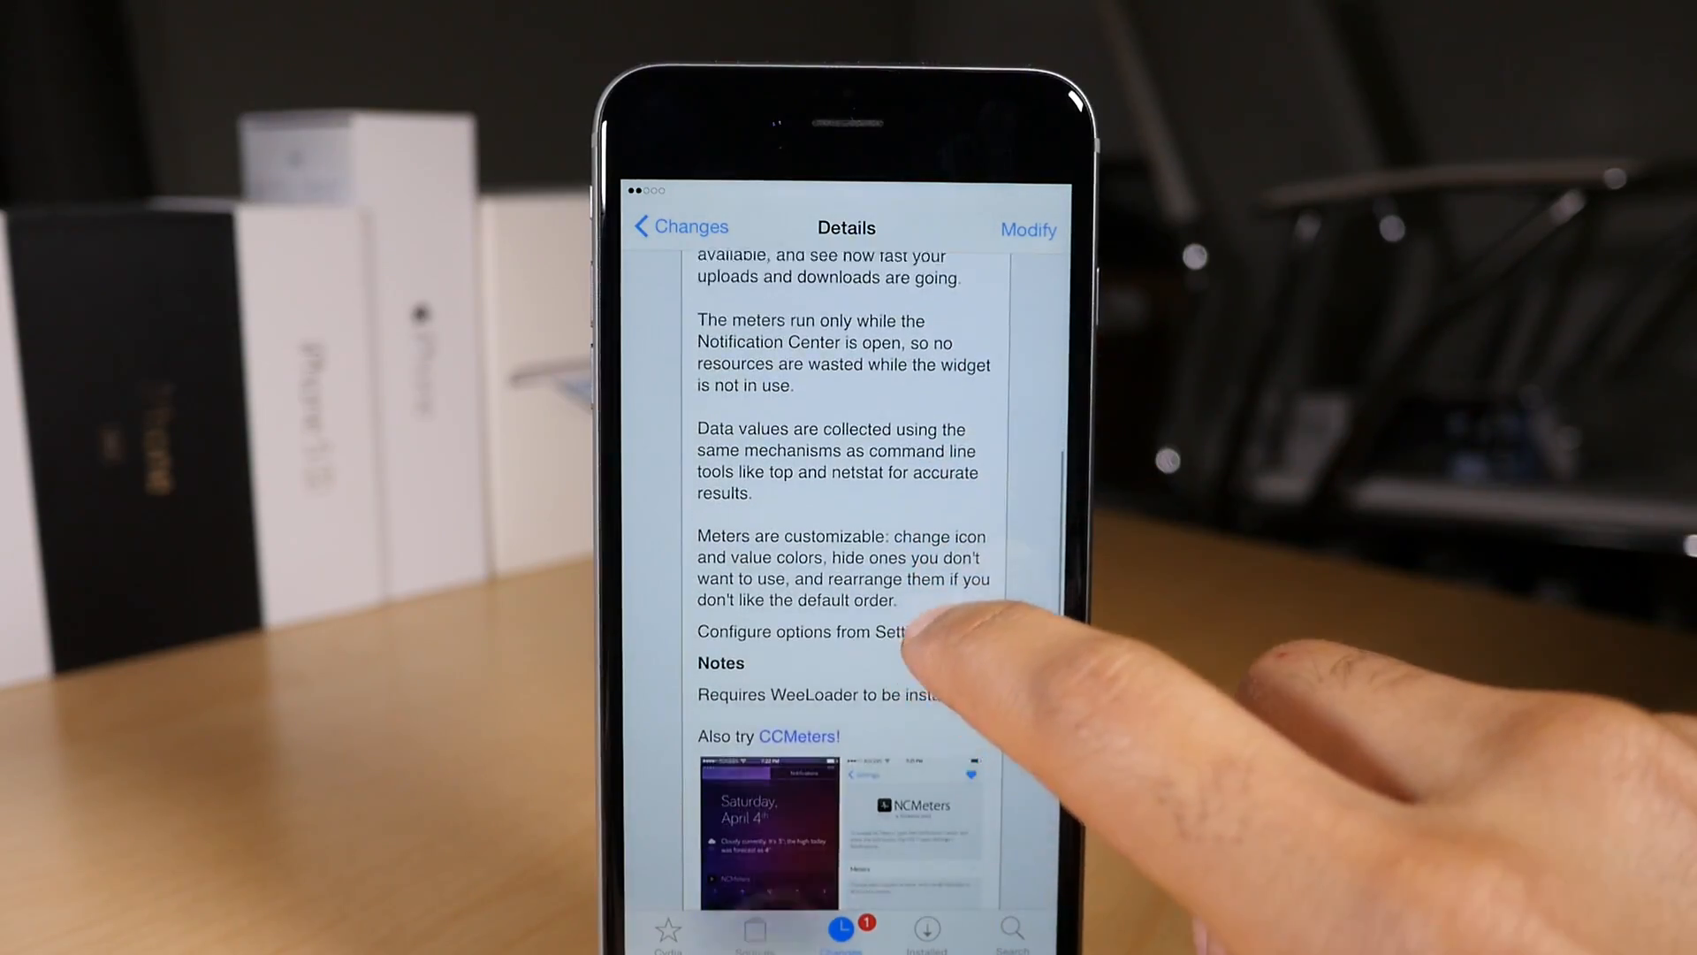
pyautogui.scroll(-3)
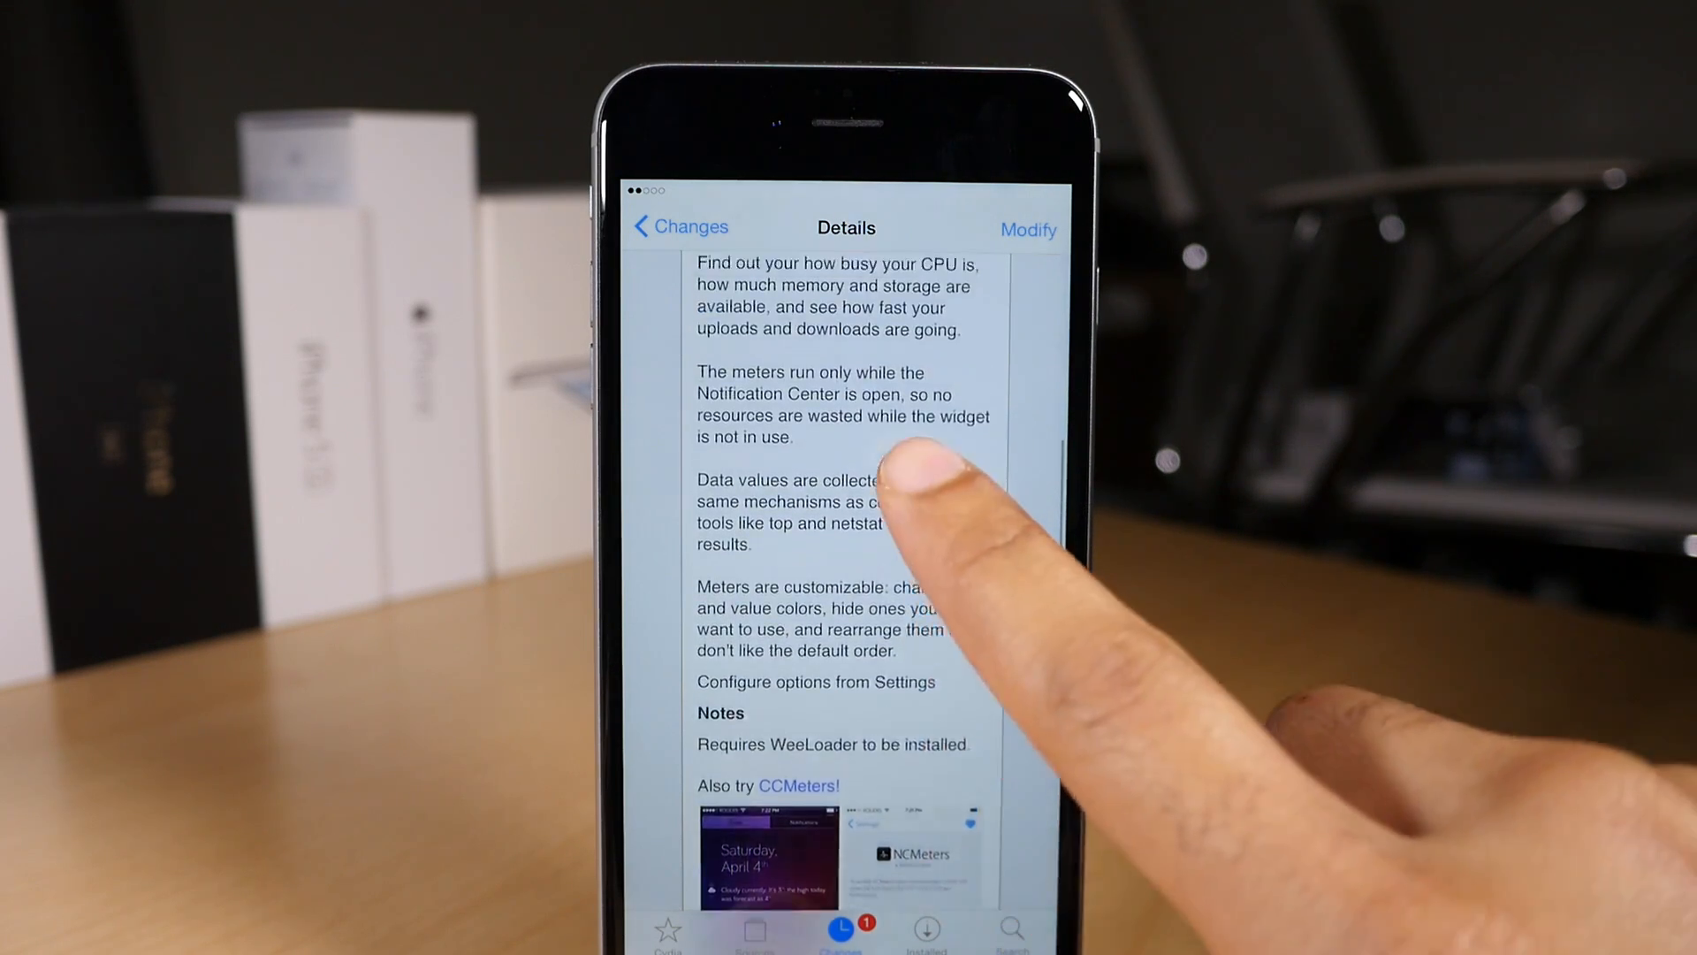